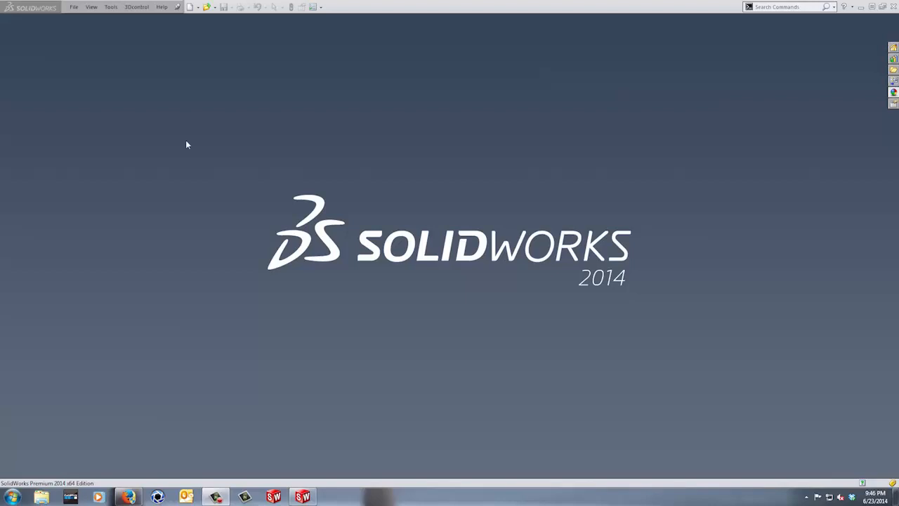
Open the Tools menu to view SolidWorks Explorer, Add-Ins and Options.
click(152, 9)
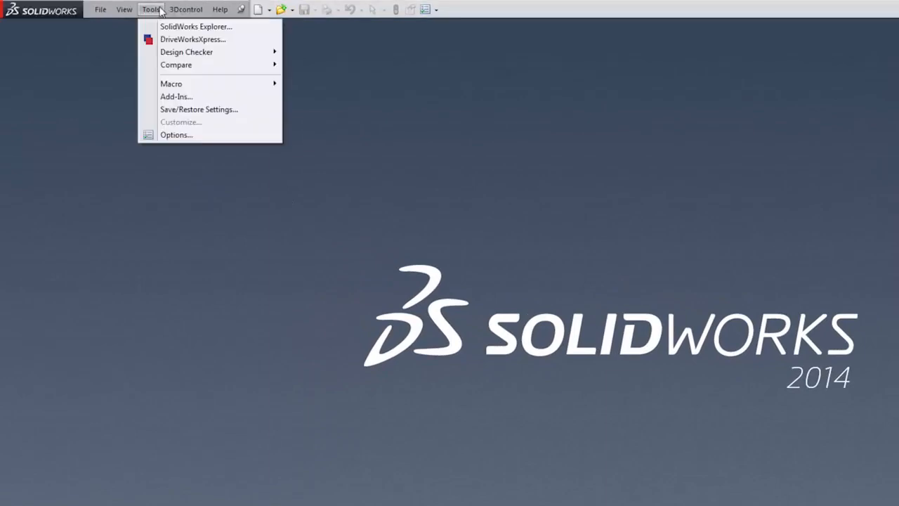
Browse to the ScanTo3D > SRX Diffuser folder, filtering for Mesh Files.
click(176, 96)
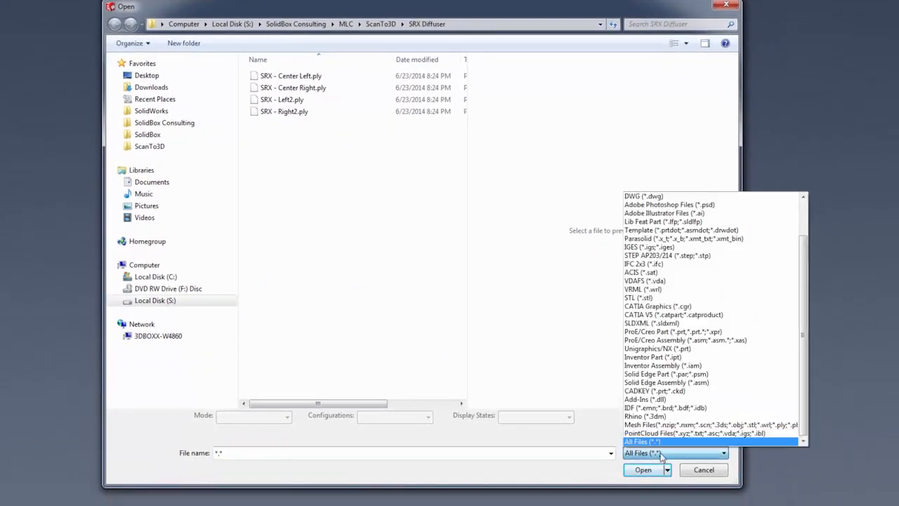
mouse_move(660, 453)
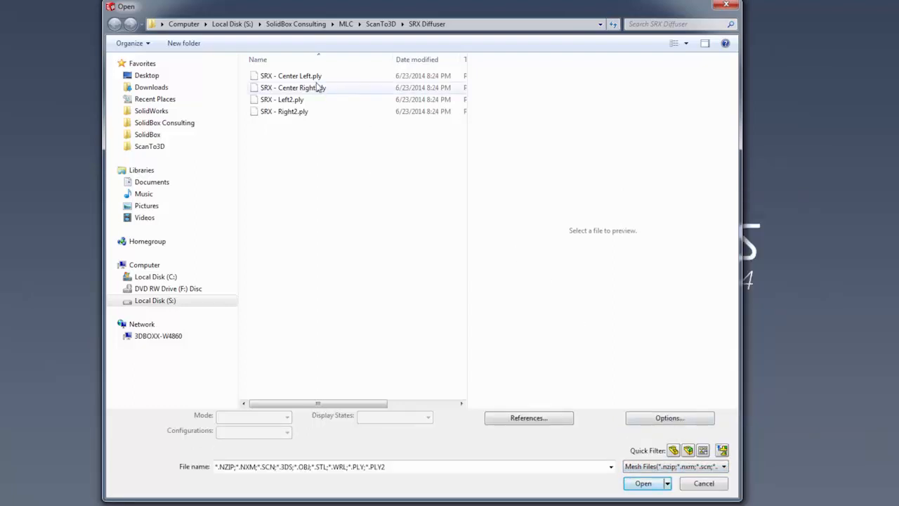
mouse_move(313, 87)
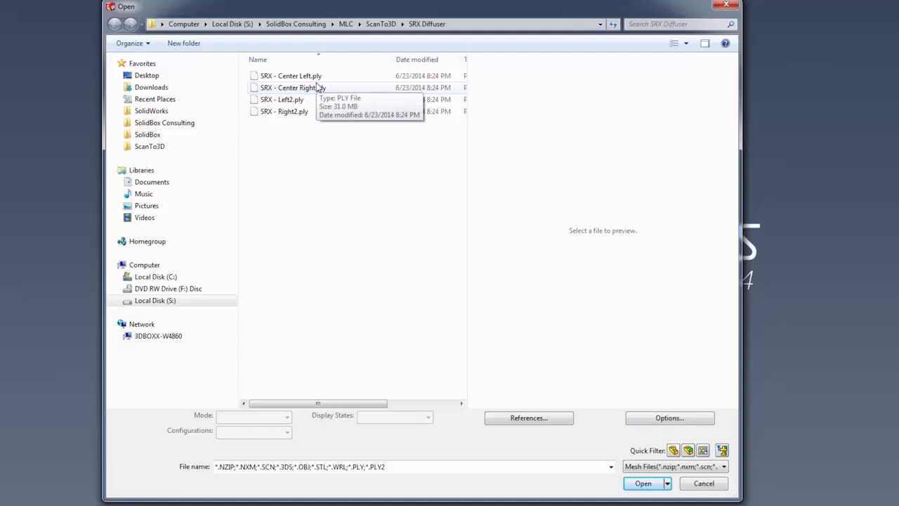
Select SRX - Left2.ply and open its Import Options.
click(282, 99)
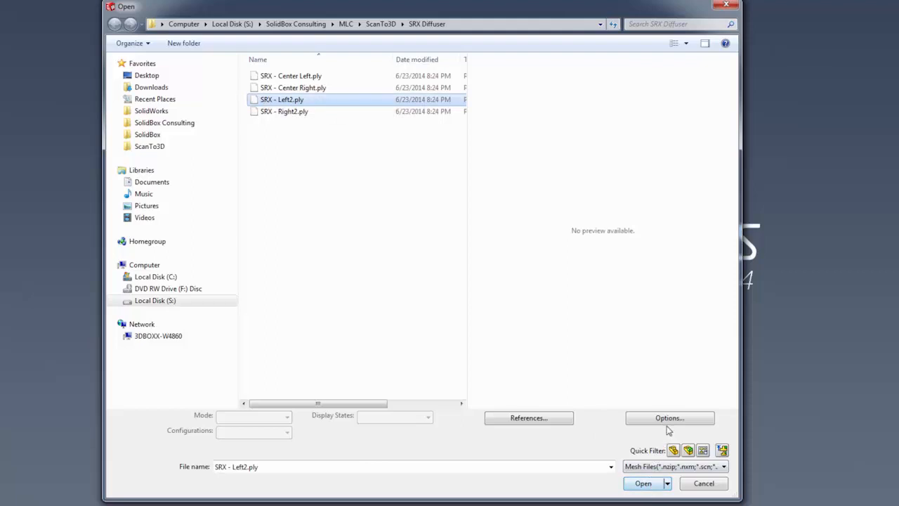
click(668, 418)
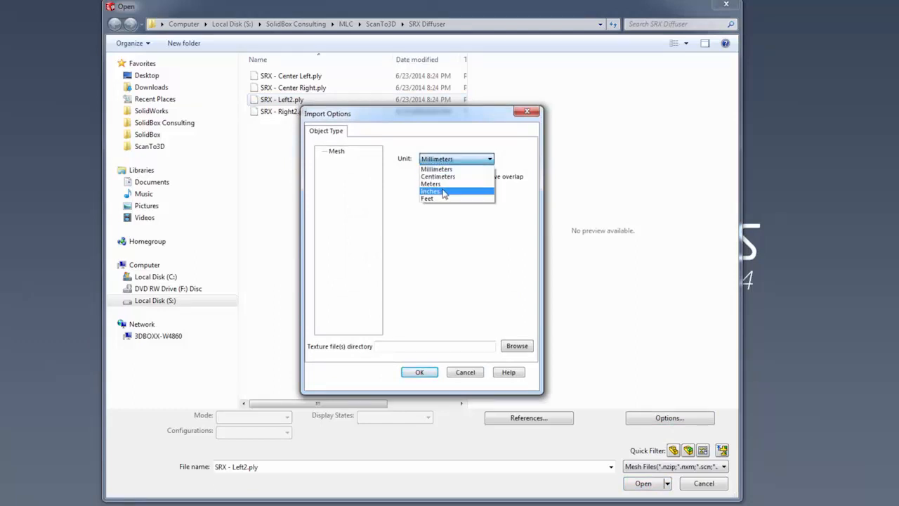
Import as Mesh in inches with Merge meshes left off, then confirm.
click(443, 191)
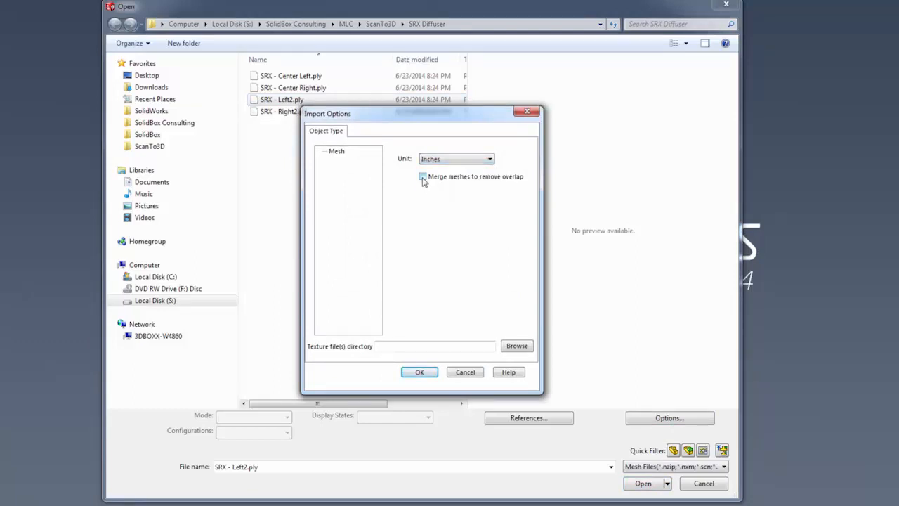
click(423, 176)
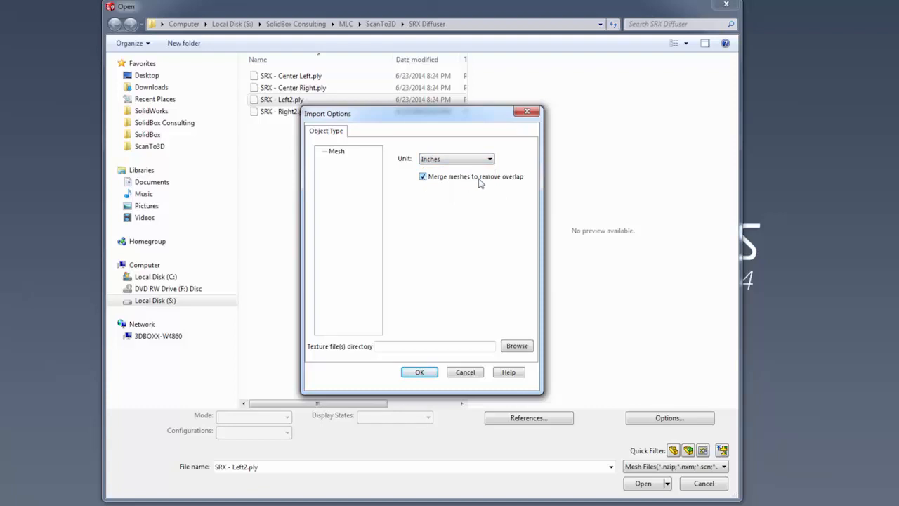
mouse_move(511, 183)
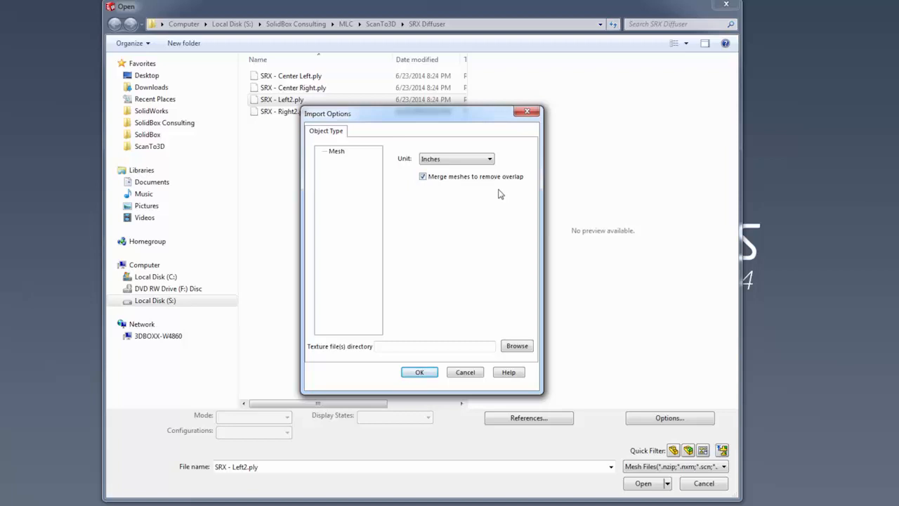
mouse_move(488, 191)
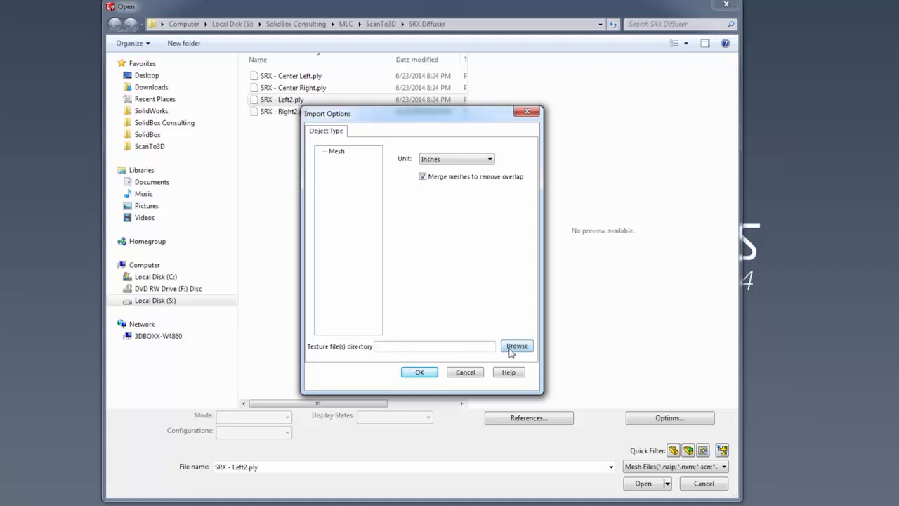
mouse_move(491, 355)
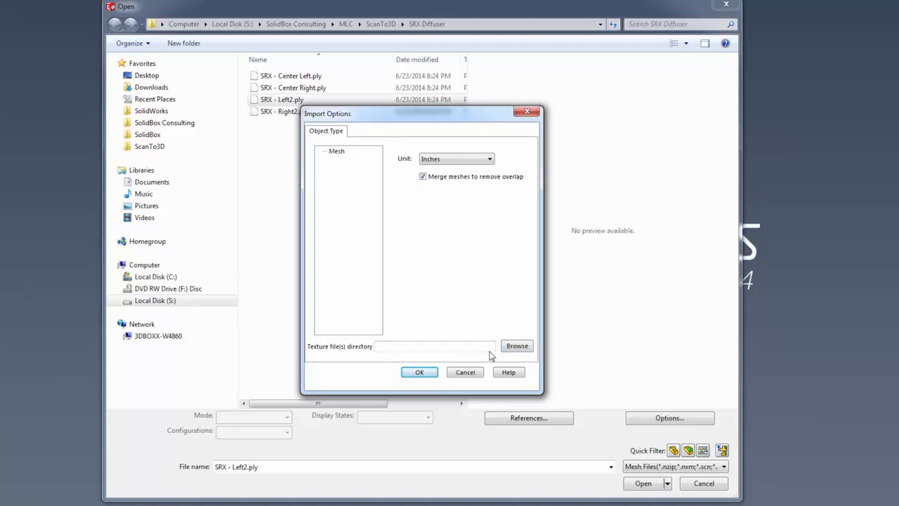
mouse_move(516, 346)
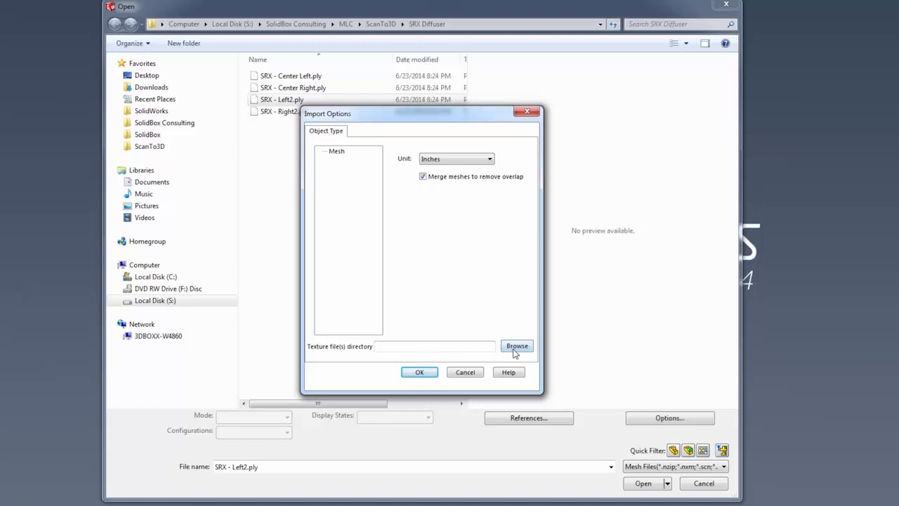
mouse_move(490, 255)
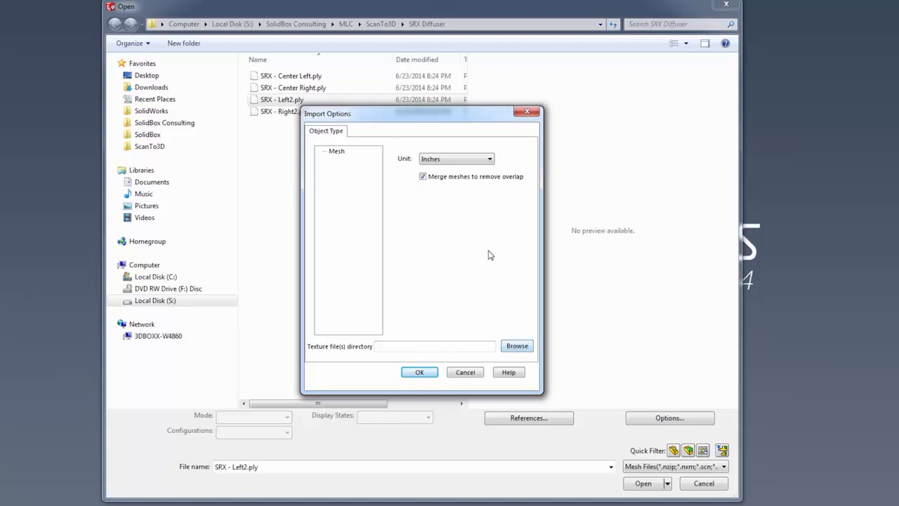
click(422, 176)
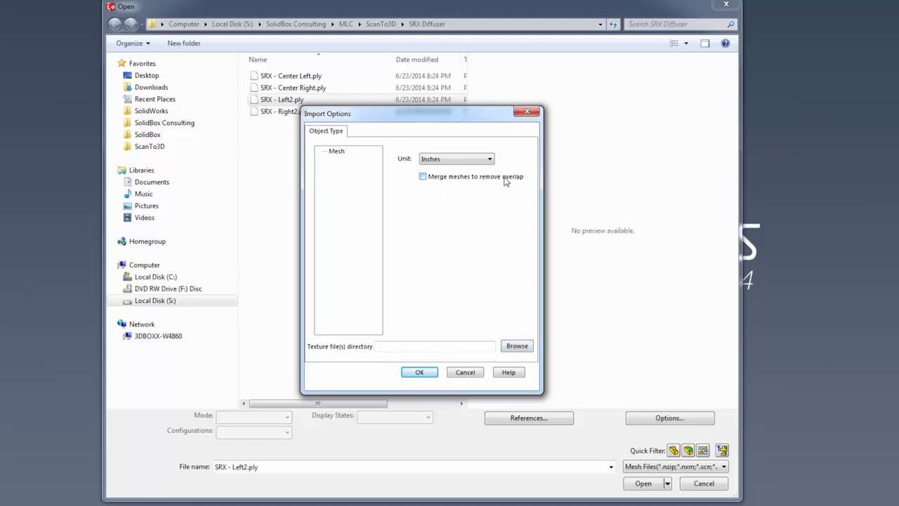
click(337, 152)
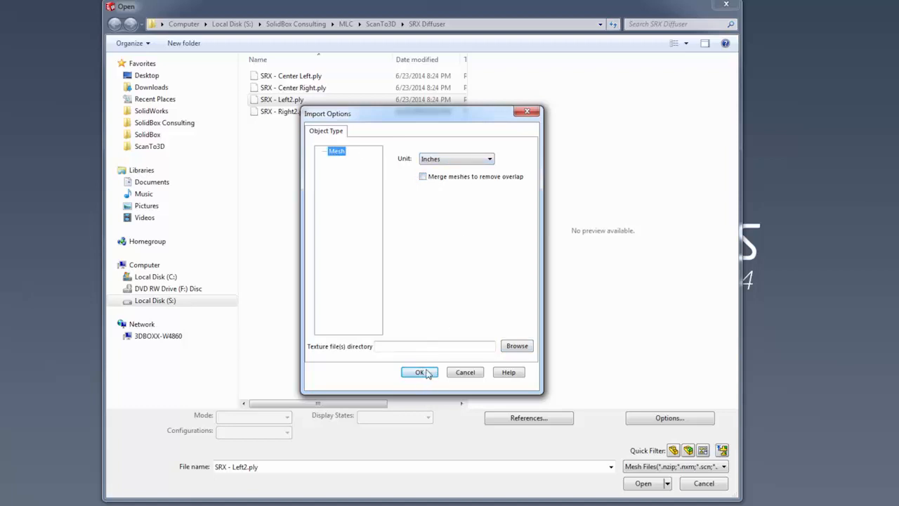
Import SRX - Left2.ply as Mesh1 with the ScanTo3D toolbar shown.
click(419, 372)
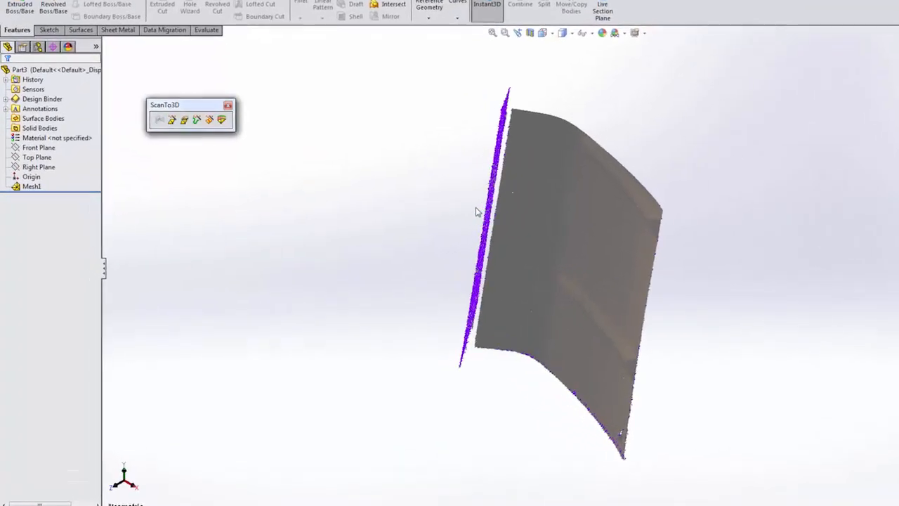
click(32, 186)
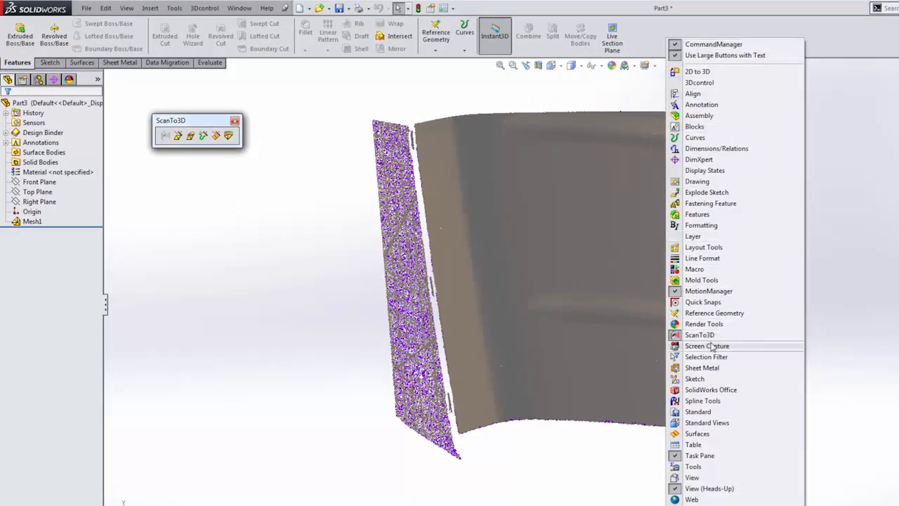
mouse_move(227, 171)
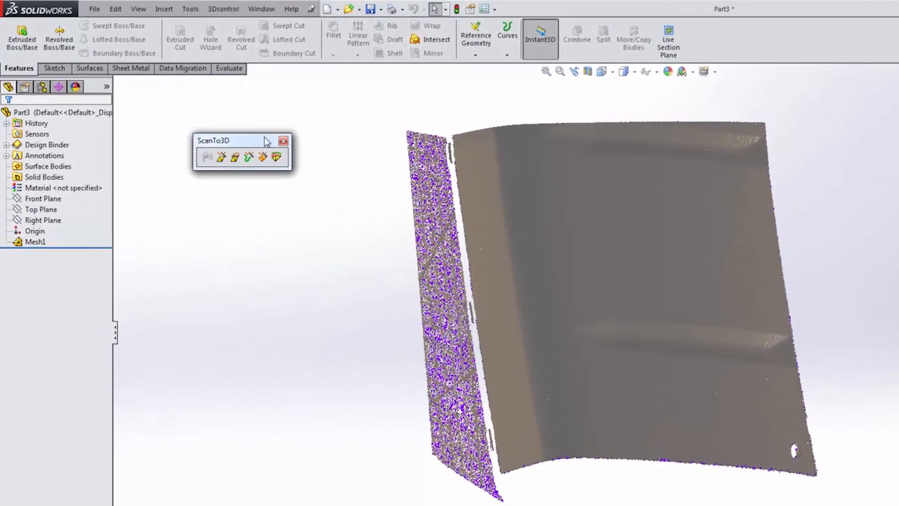
mouse_move(208, 157)
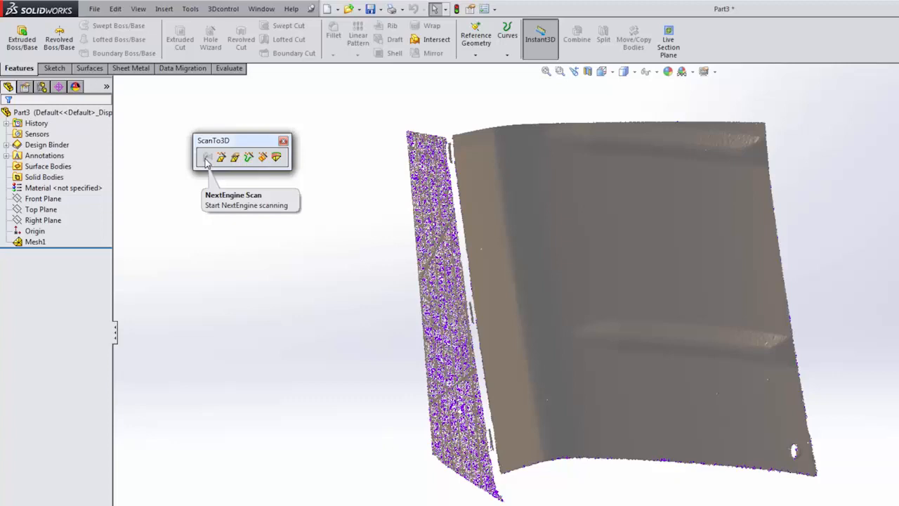
mouse_move(234, 209)
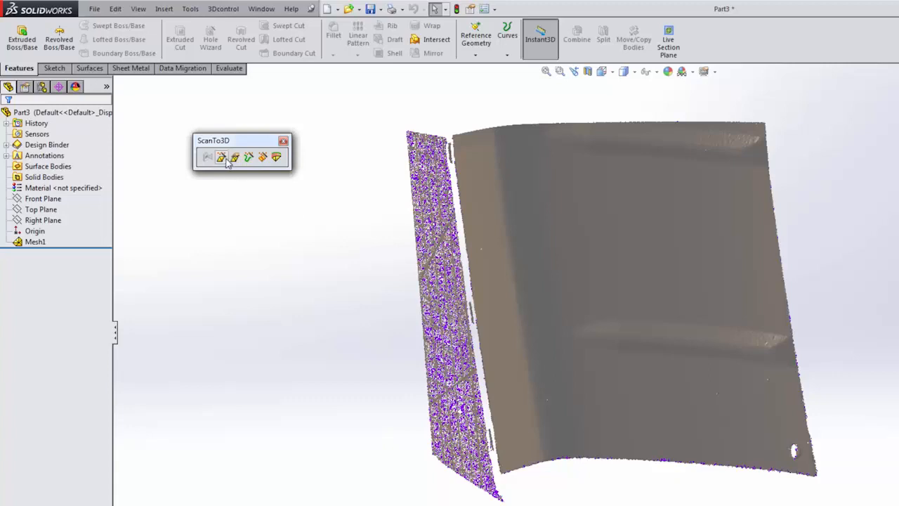
mouse_move(221, 157)
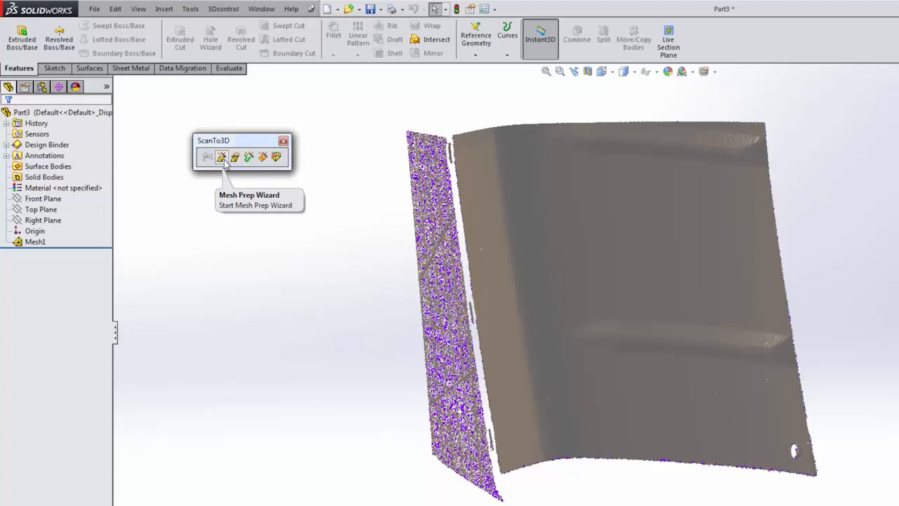
mouse_move(224, 177)
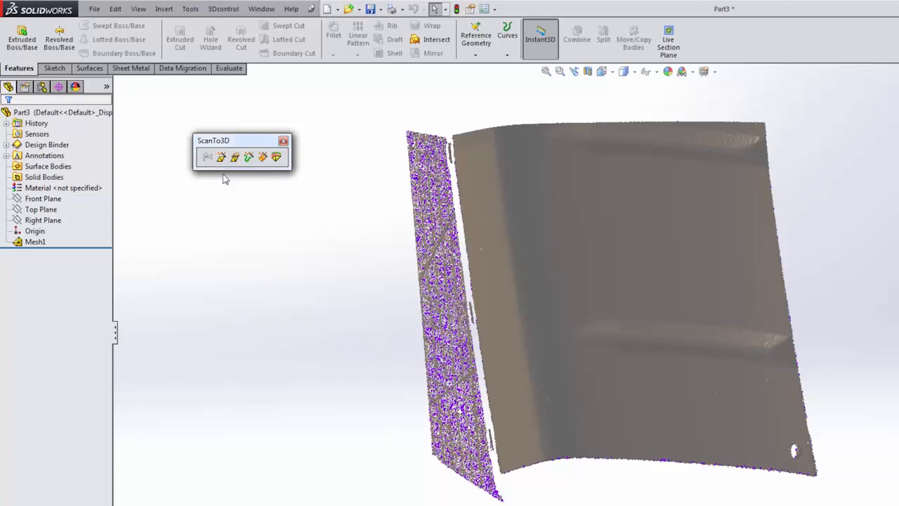
mouse_move(225, 192)
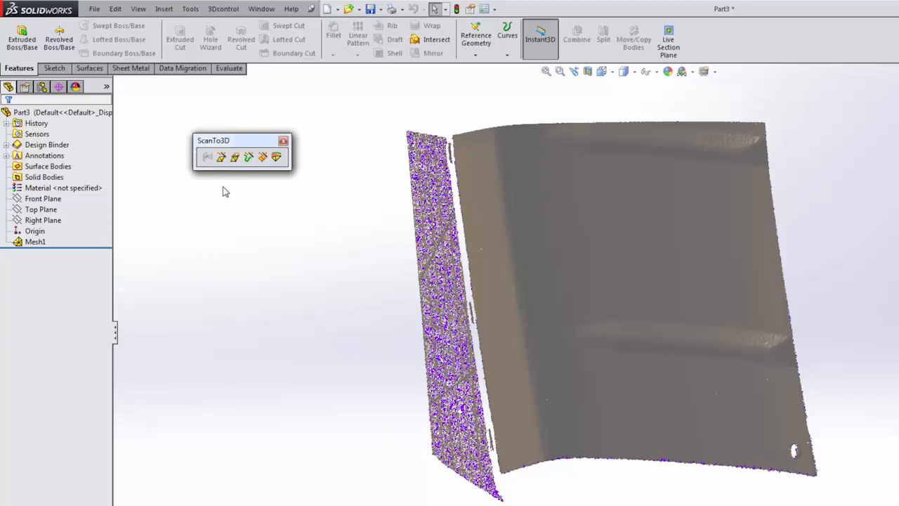
mouse_move(235, 157)
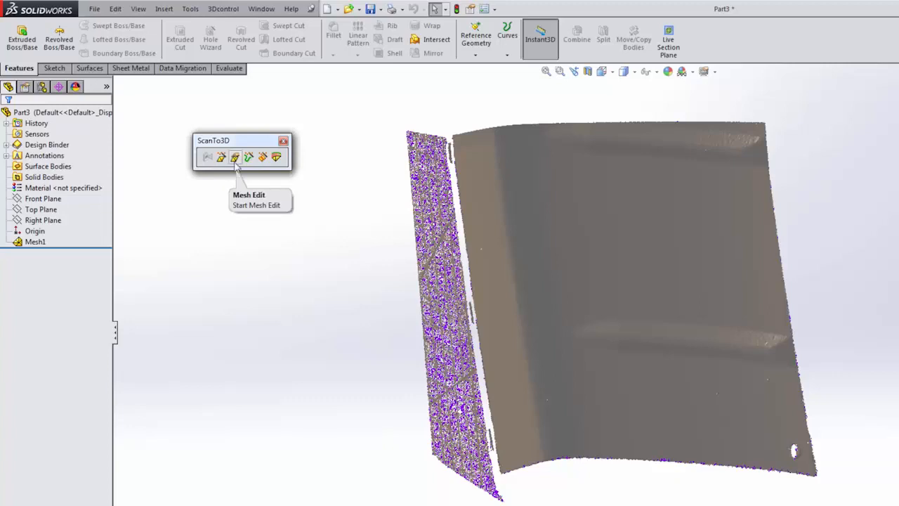
mouse_move(222, 156)
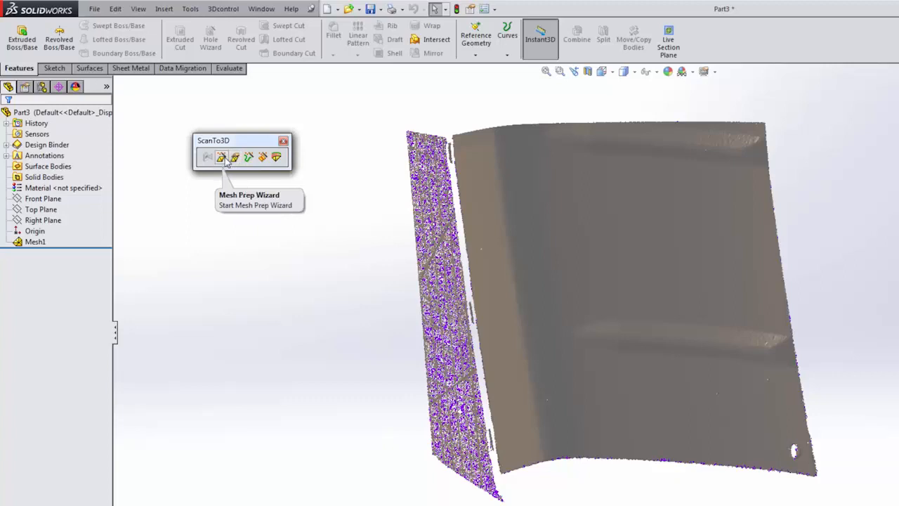
mouse_move(235, 157)
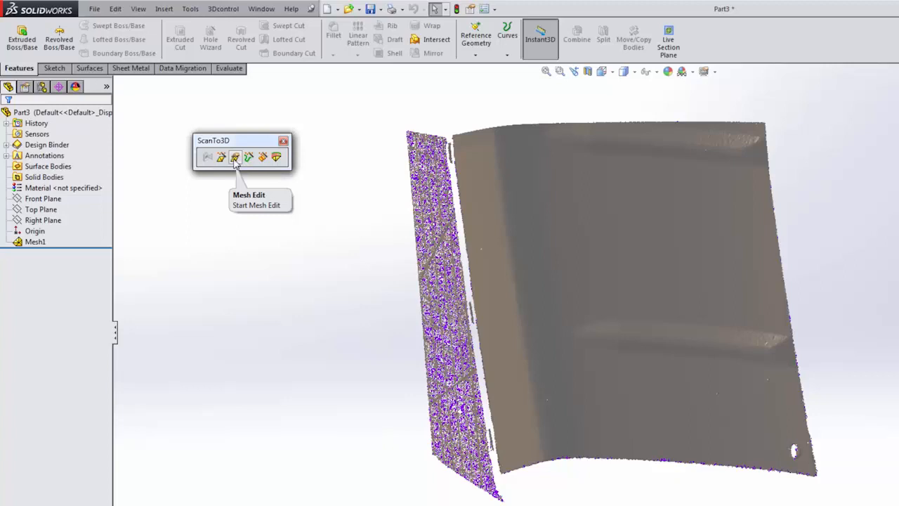
mouse_move(249, 157)
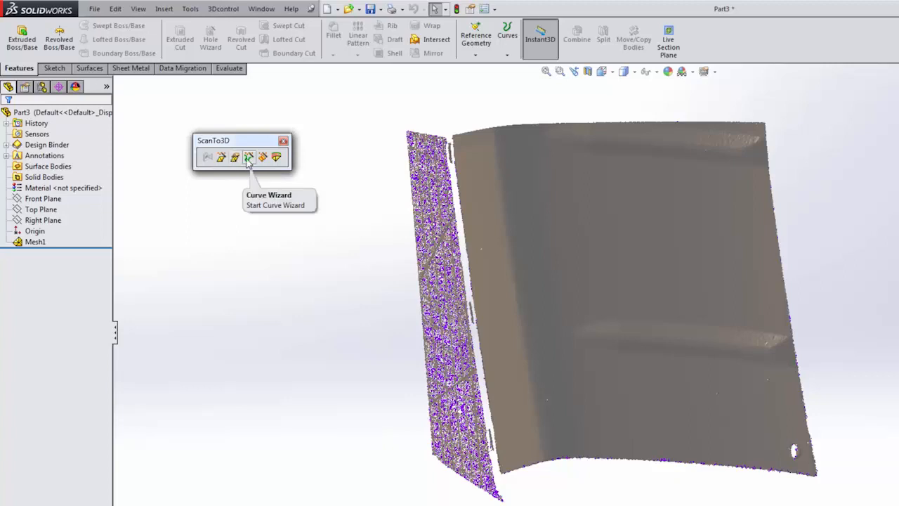
mouse_move(221, 156)
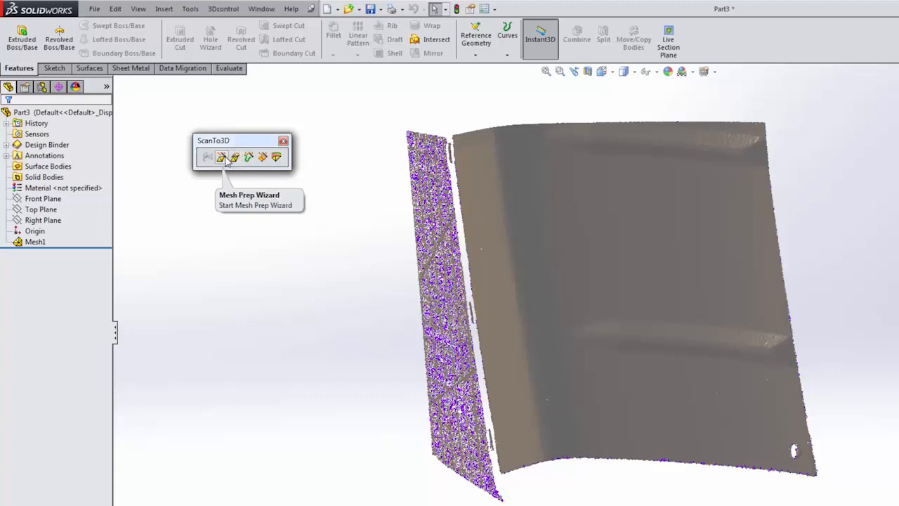
mouse_move(248, 157)
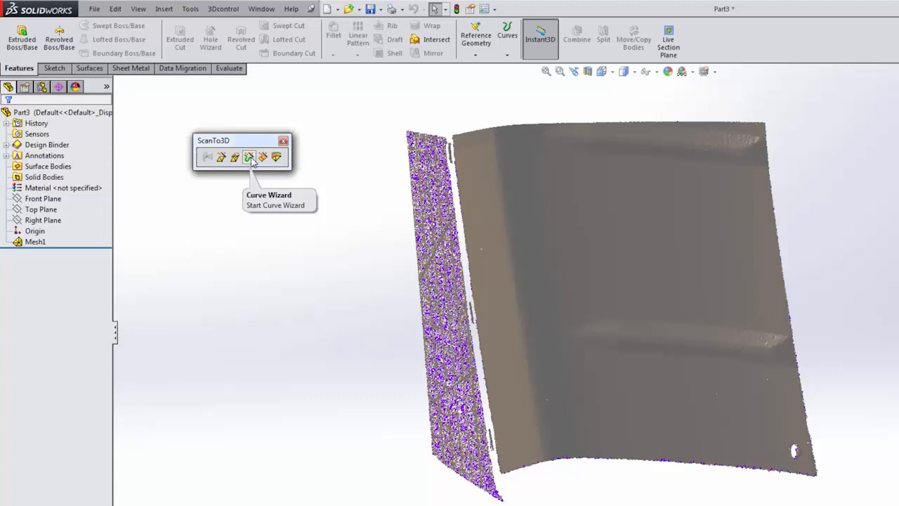
mouse_move(728, 149)
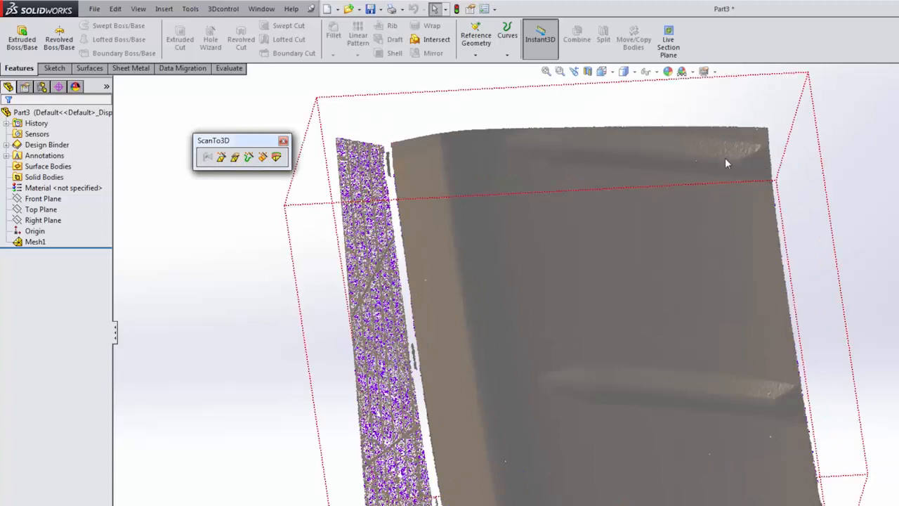
mouse_move(682, 153)
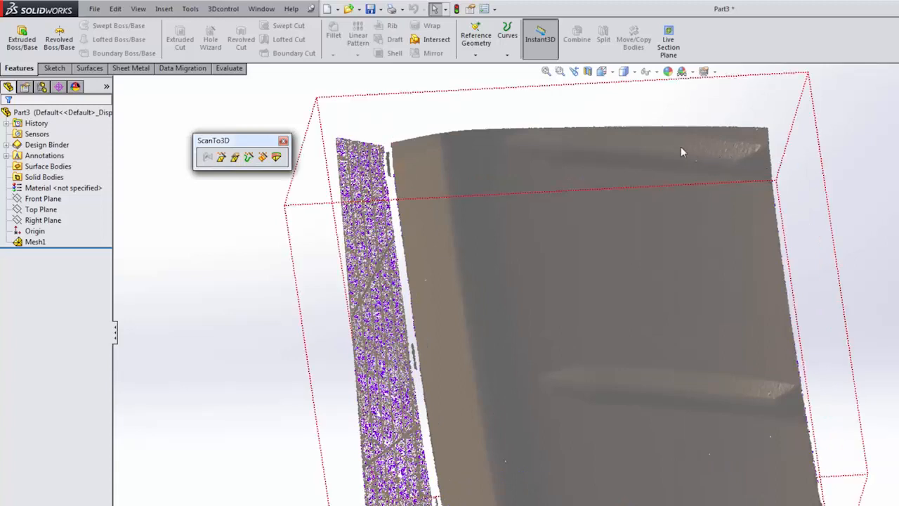
mouse_move(614, 203)
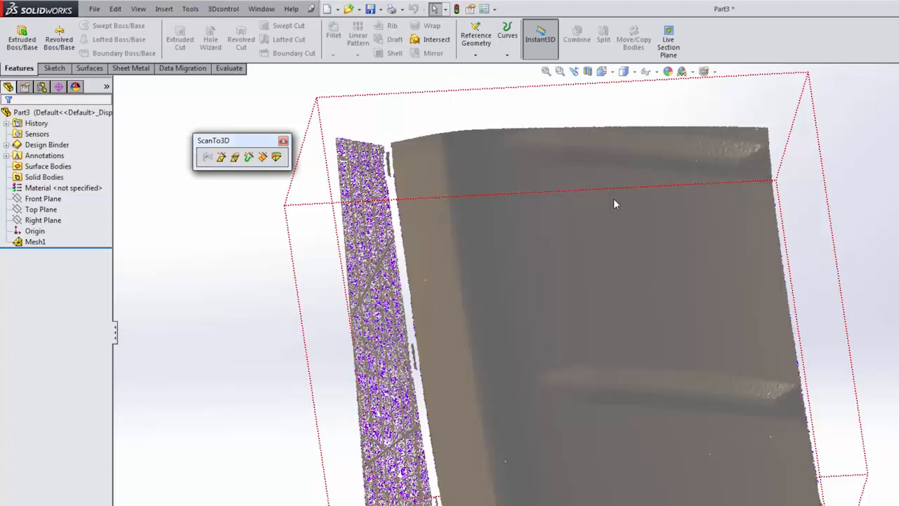
mouse_move(597, 211)
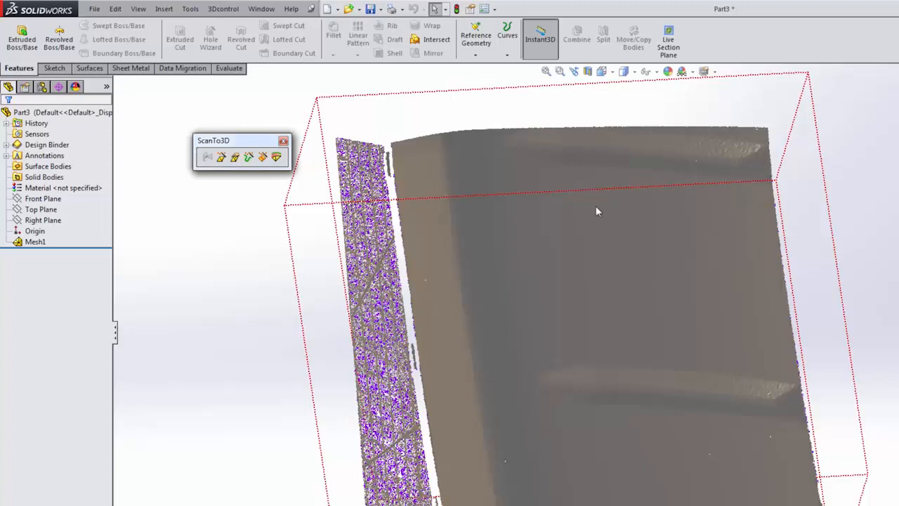
mouse_move(263, 157)
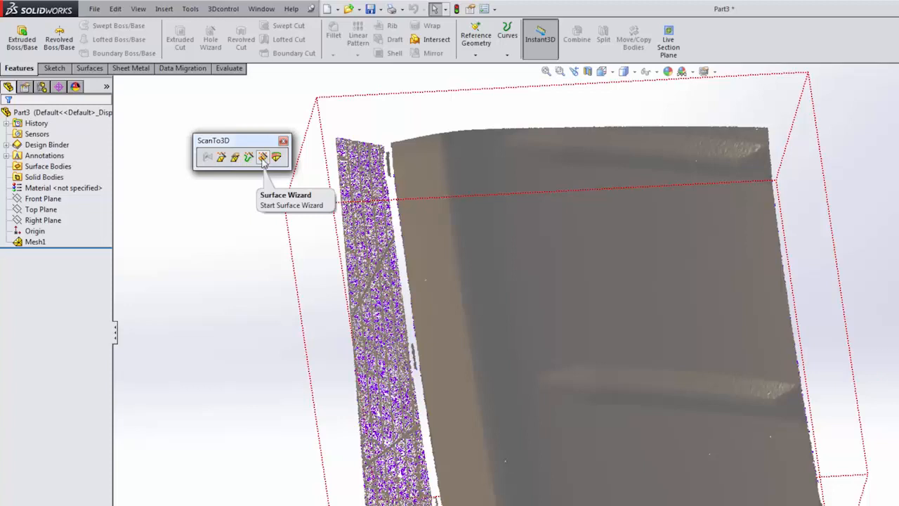
mouse_move(276, 157)
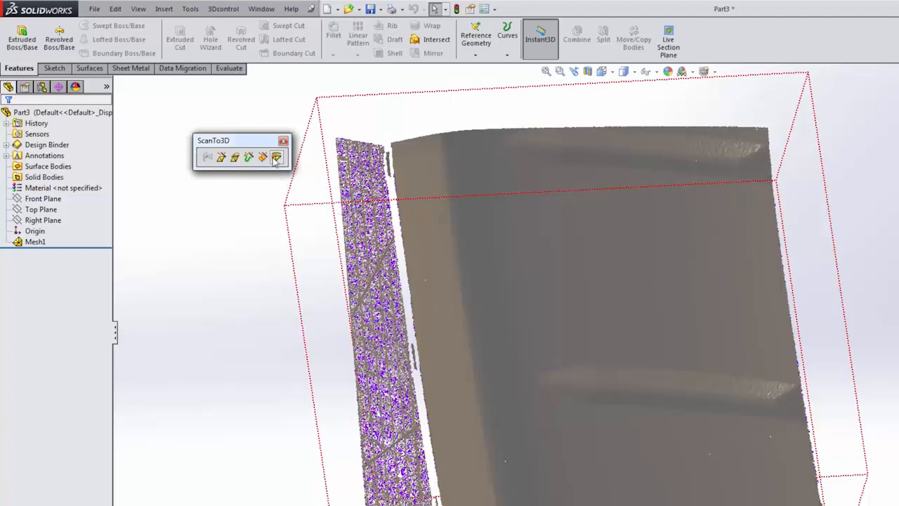
mouse_move(220, 156)
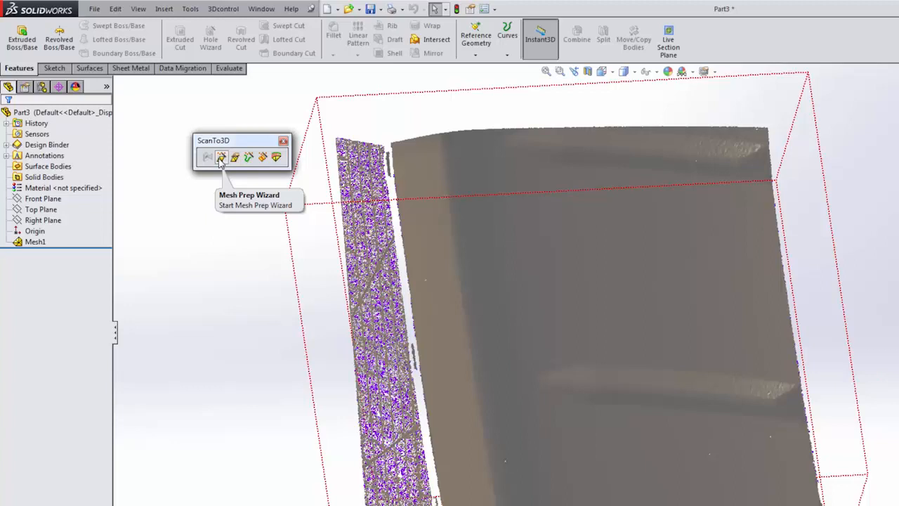
Drag the floating ScanTo3D toolbar up and to the left.
drag(242, 140, 206, 119)
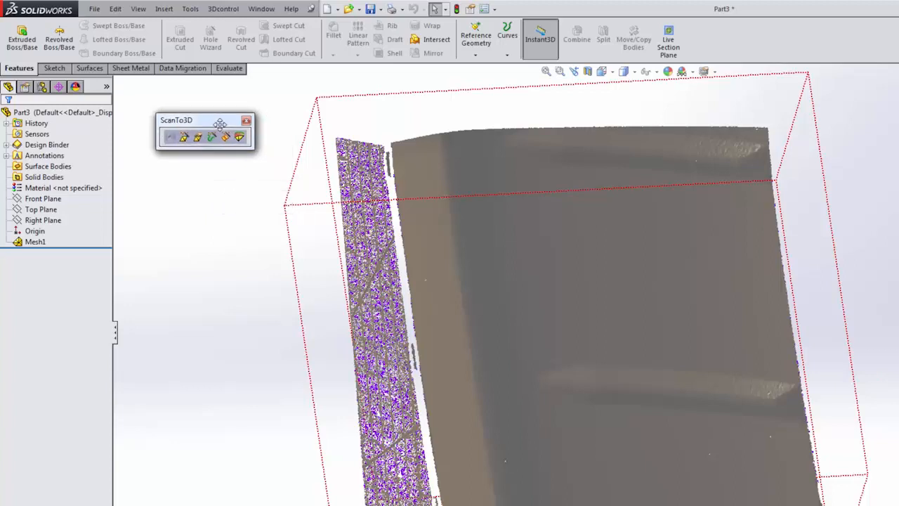